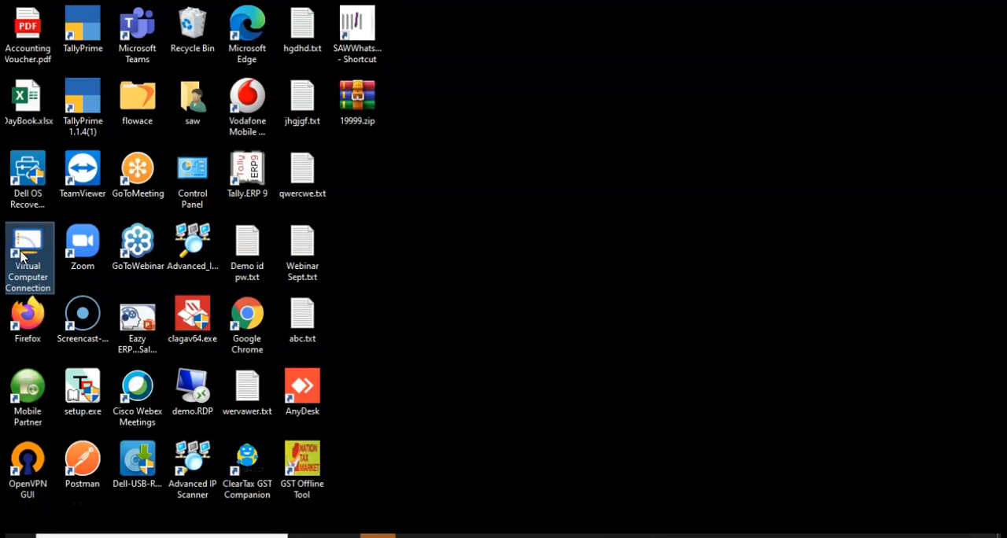
mouse_move(385, 305)
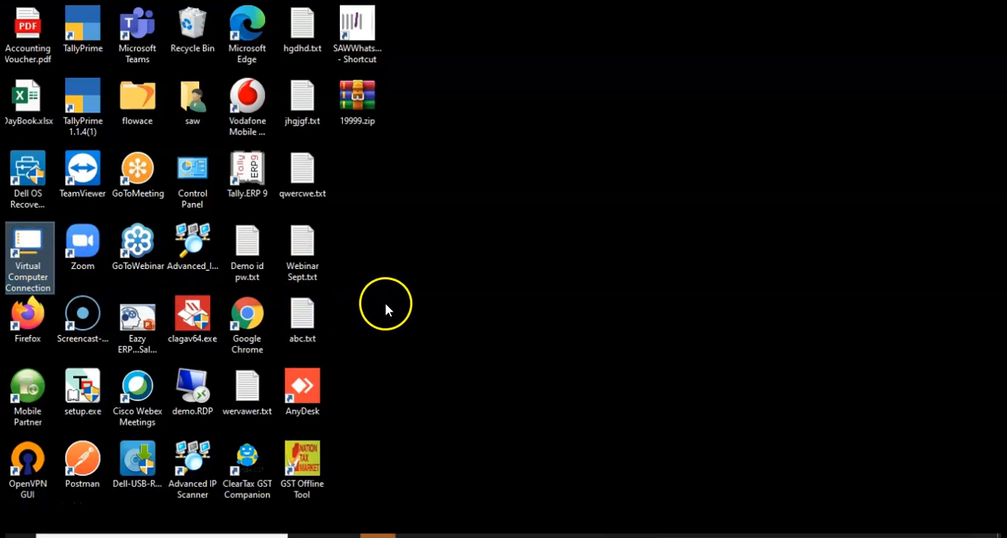
mouse_move(371, 308)
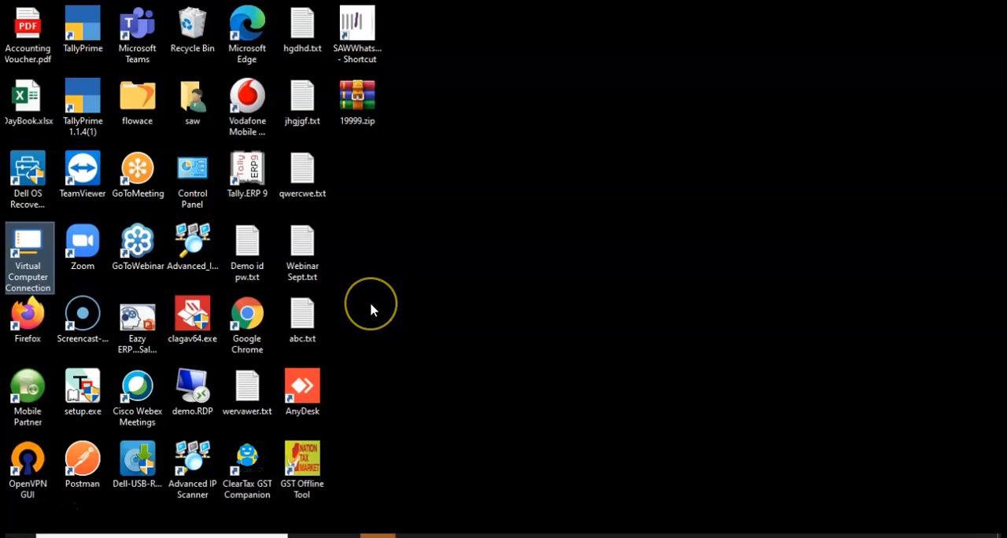
mouse_move(86, 283)
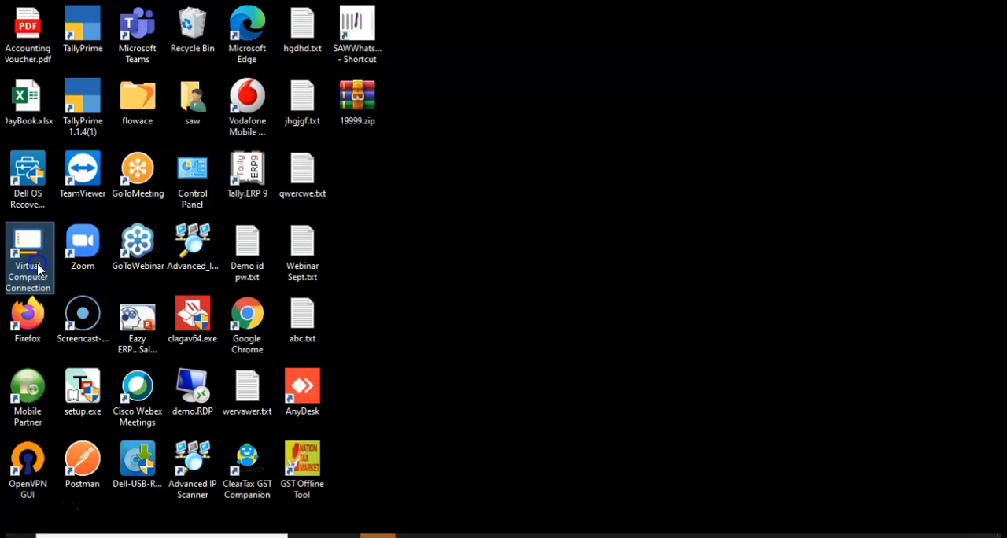
Step: Log in through Virtual Computer Connection to reach the remote TallyPrime desktop
double_click(28, 249)
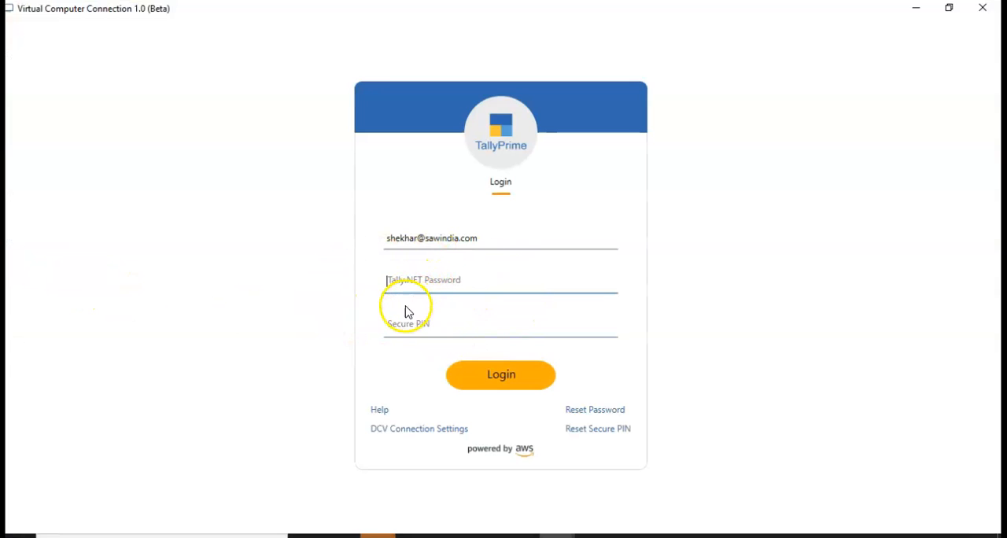
mouse_move(500, 374)
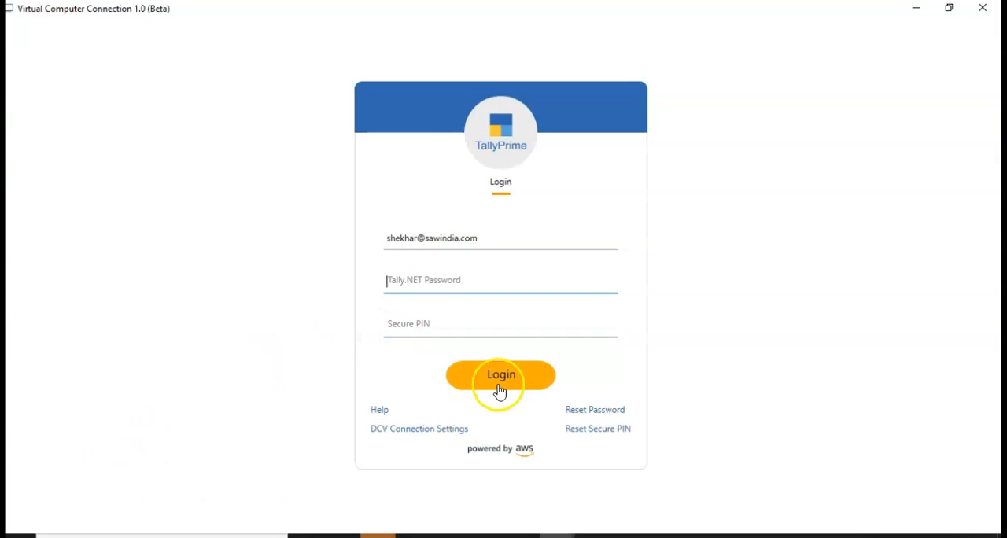
click(500, 374)
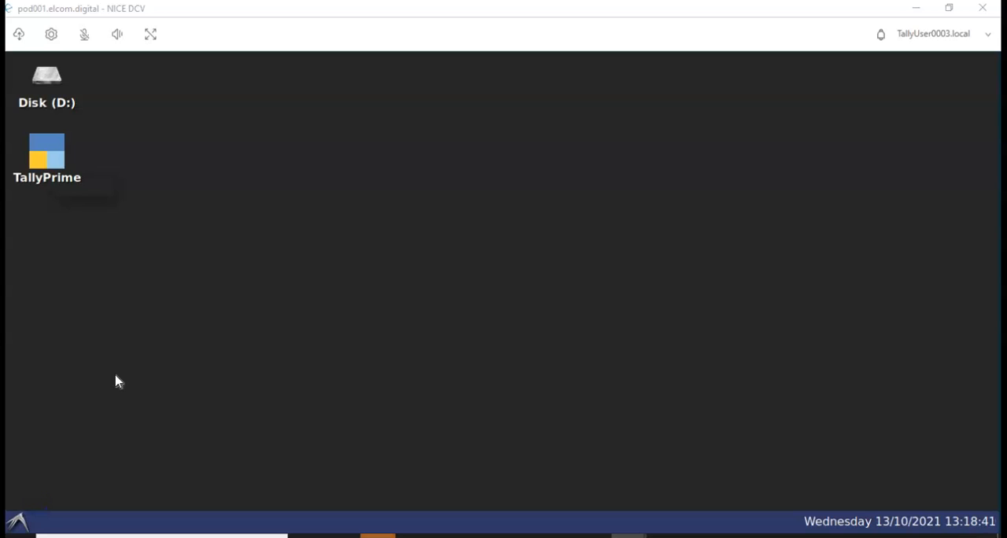
mouse_move(79, 107)
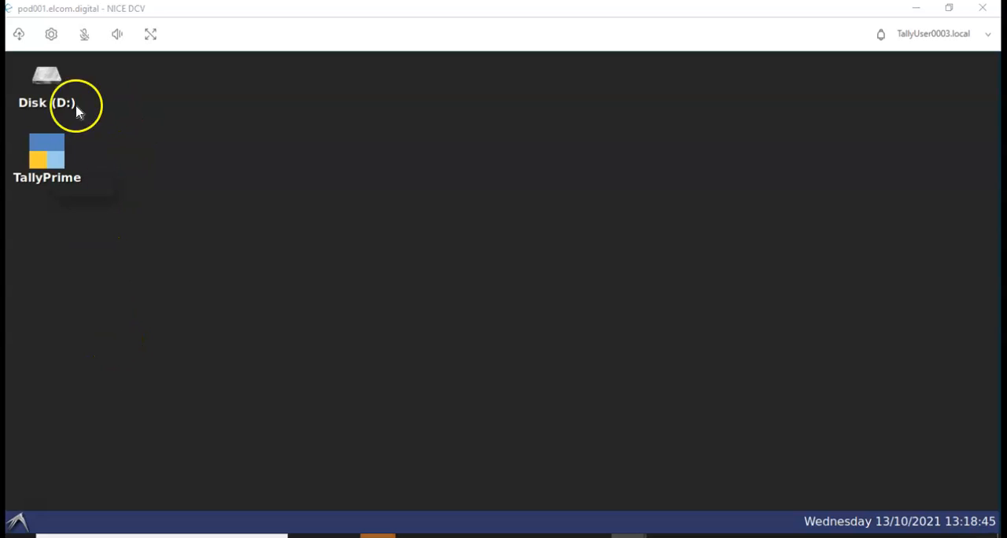
mouse_move(86, 165)
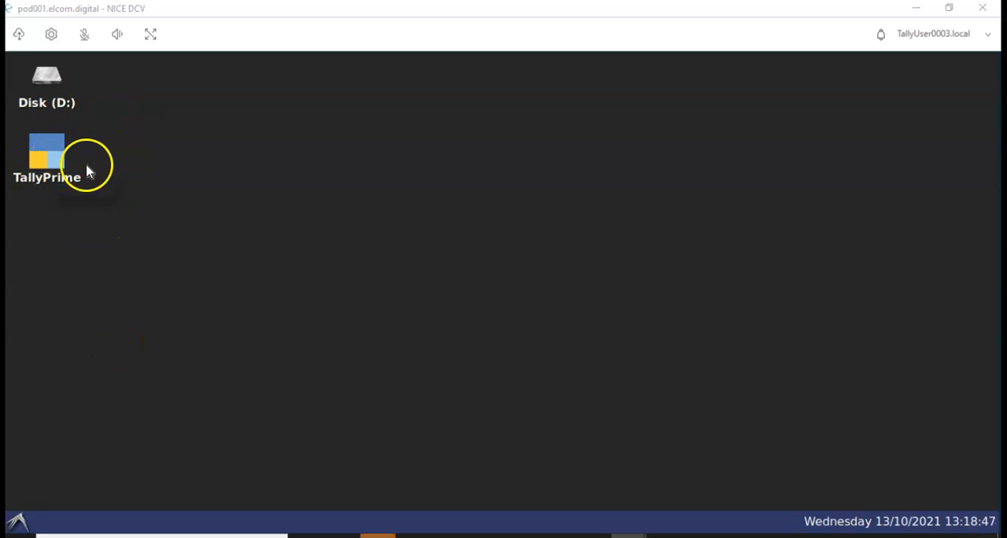
mouse_move(98, 173)
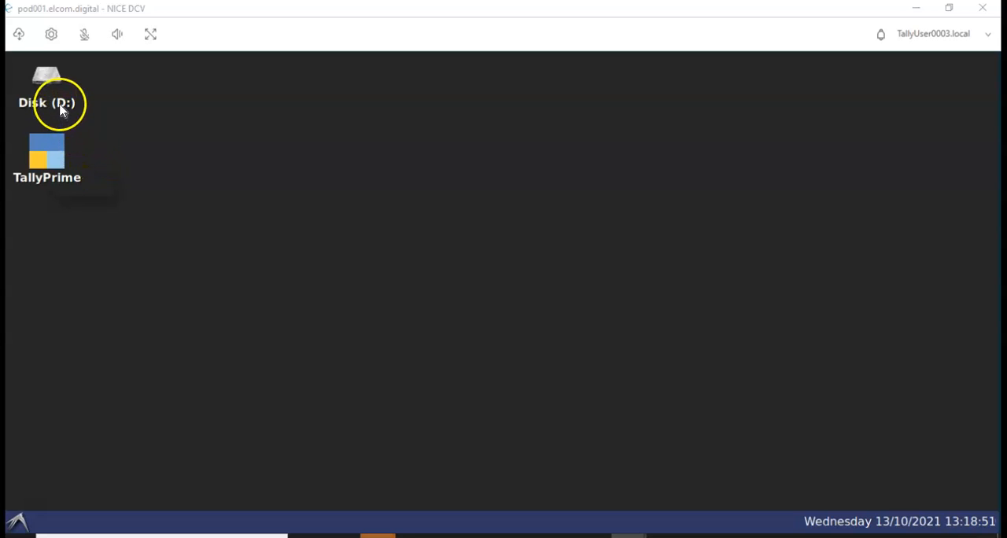
double_click(48, 82)
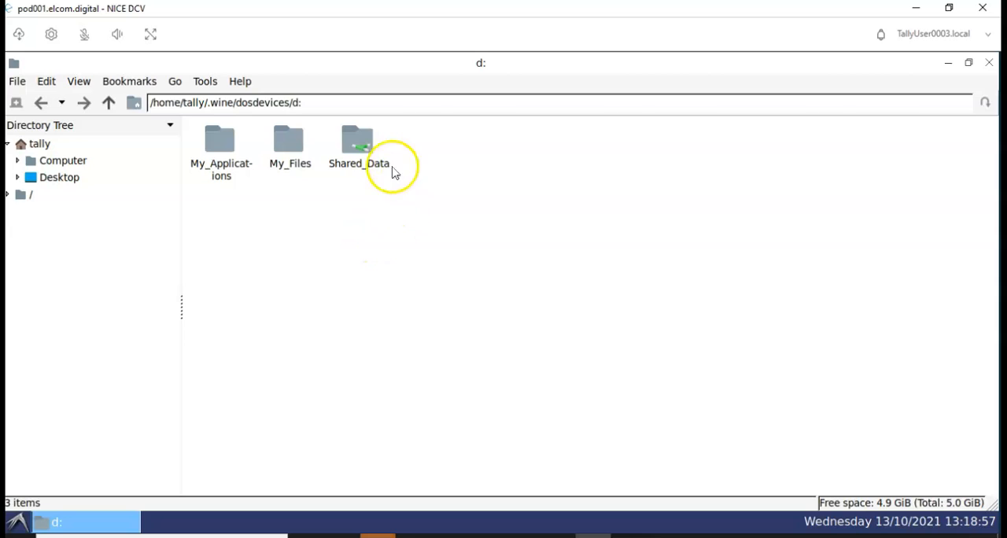
mouse_move(220, 146)
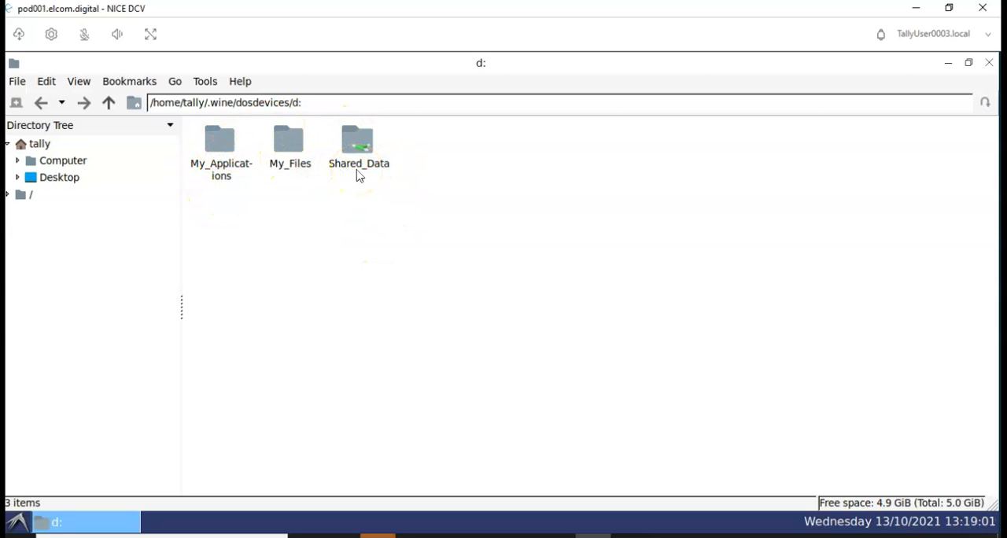
mouse_move(221, 141)
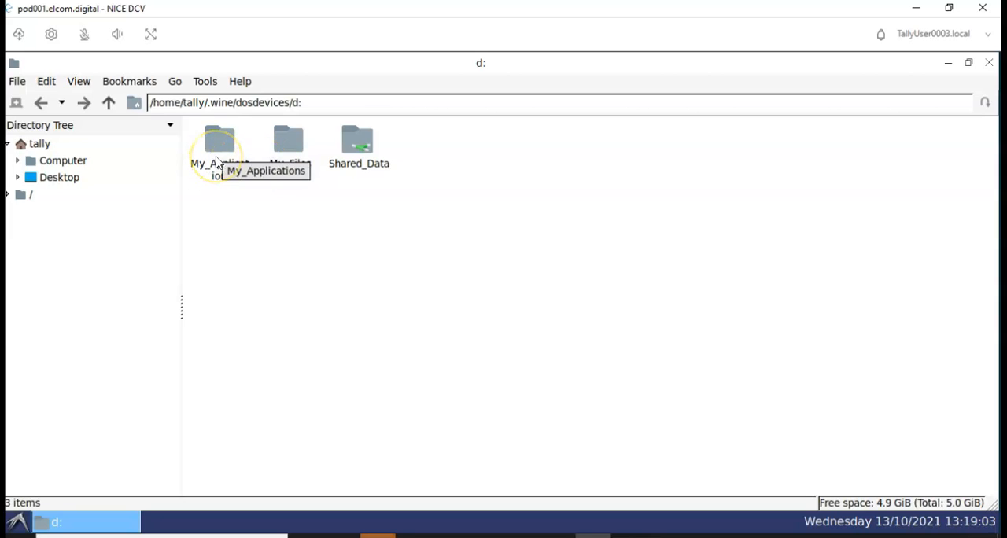
mouse_move(249, 208)
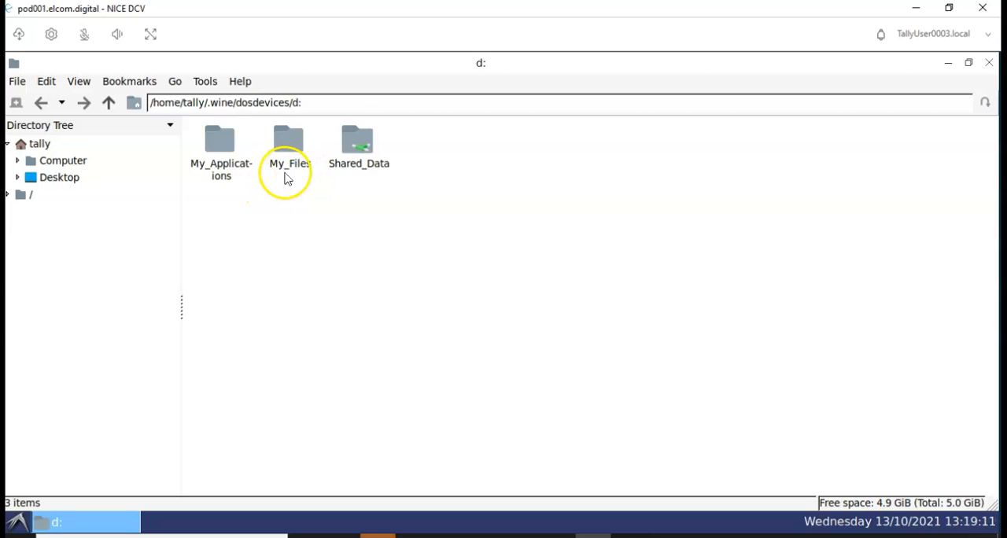
mouse_move(359, 170)
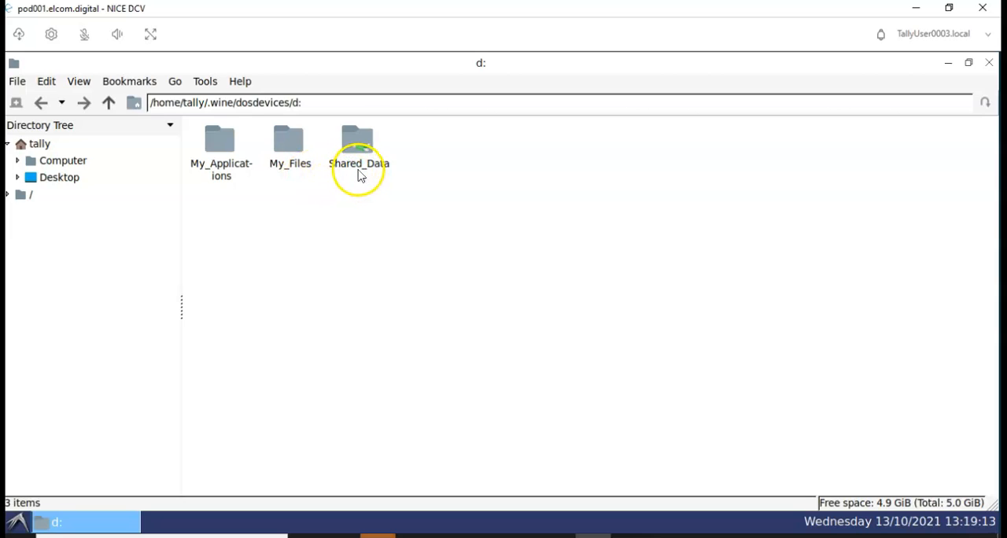
mouse_move(289, 149)
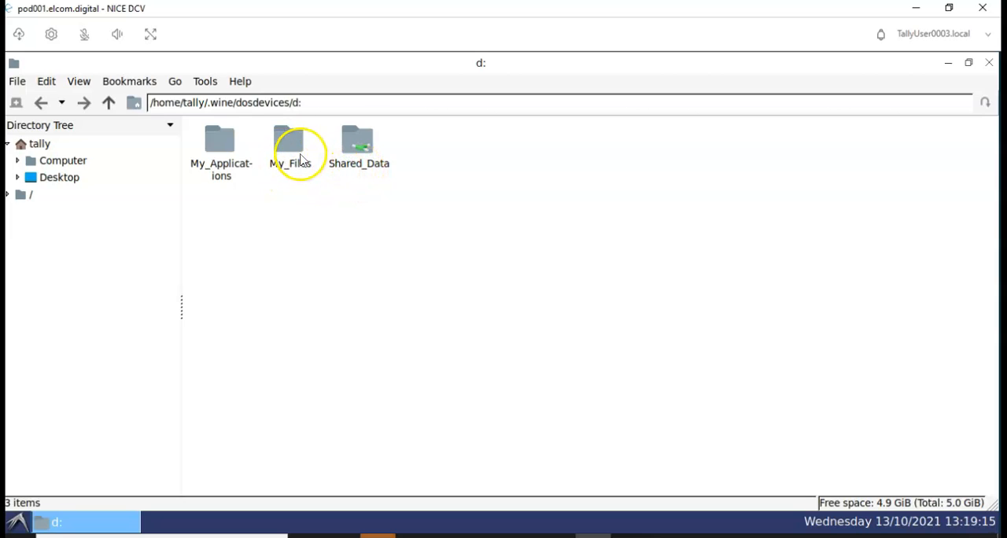
mouse_move(291, 179)
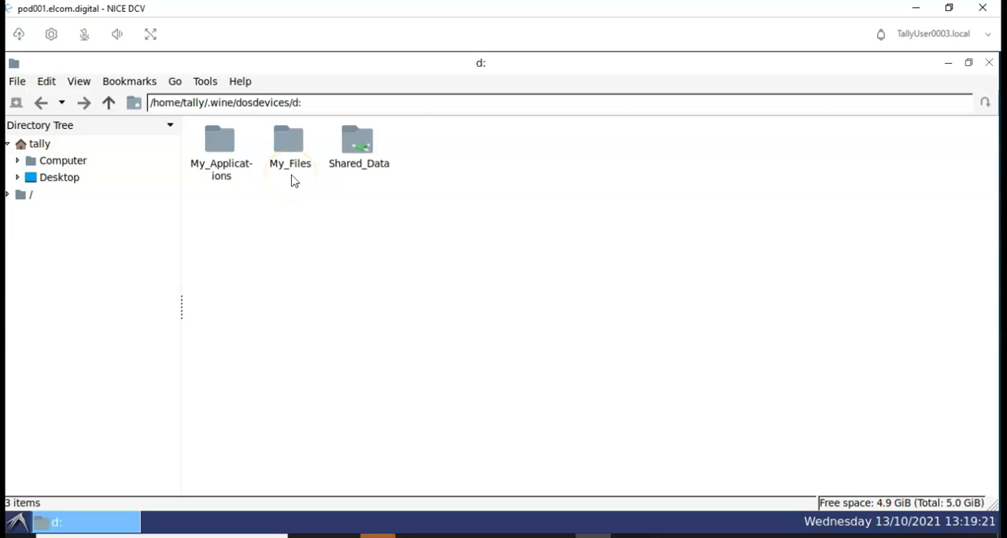
mouse_move(315, 187)
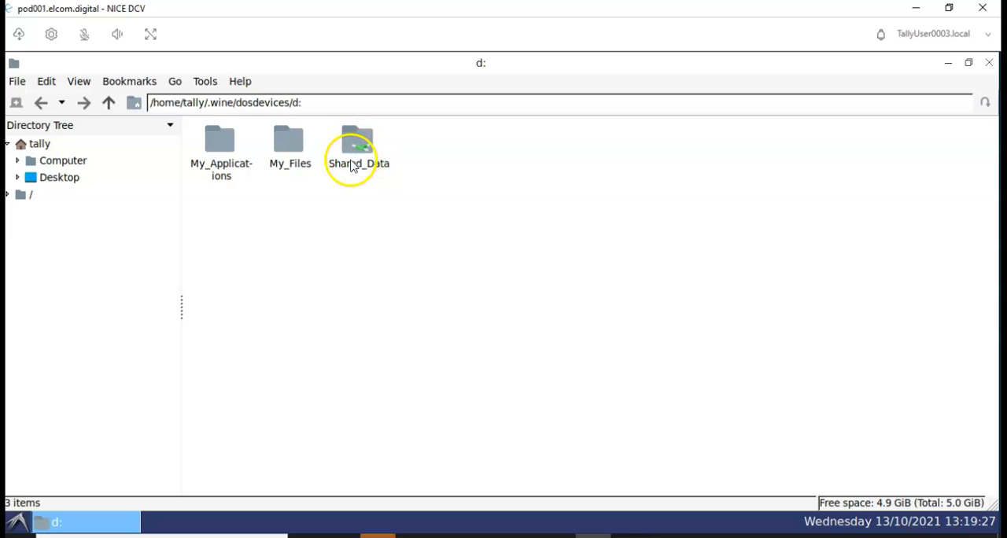
mouse_move(37, 507)
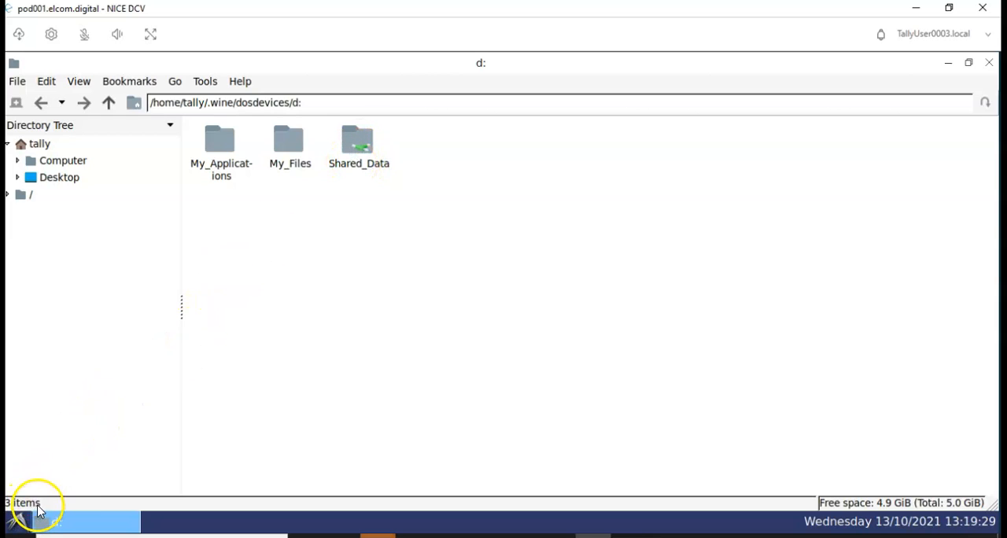
mouse_move(363, 191)
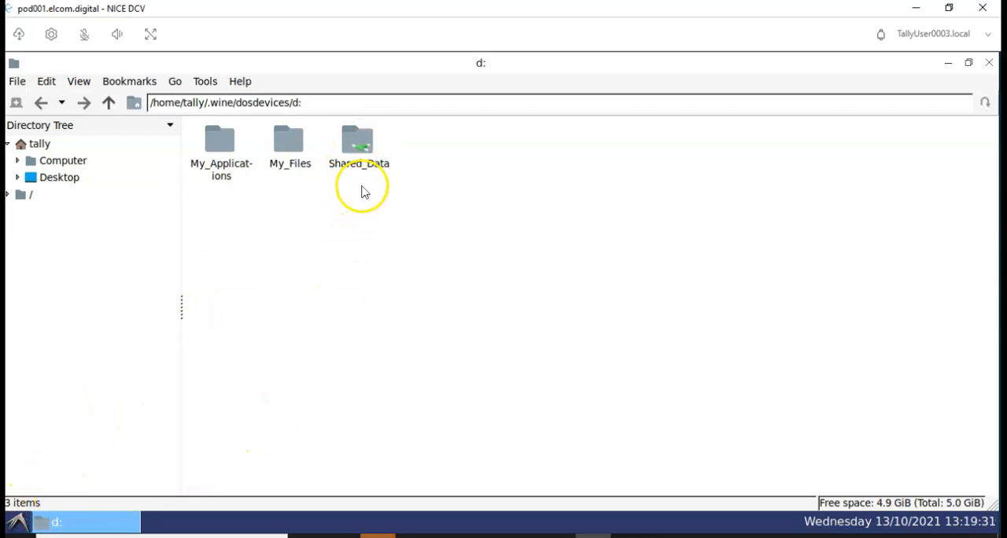
mouse_move(173, 337)
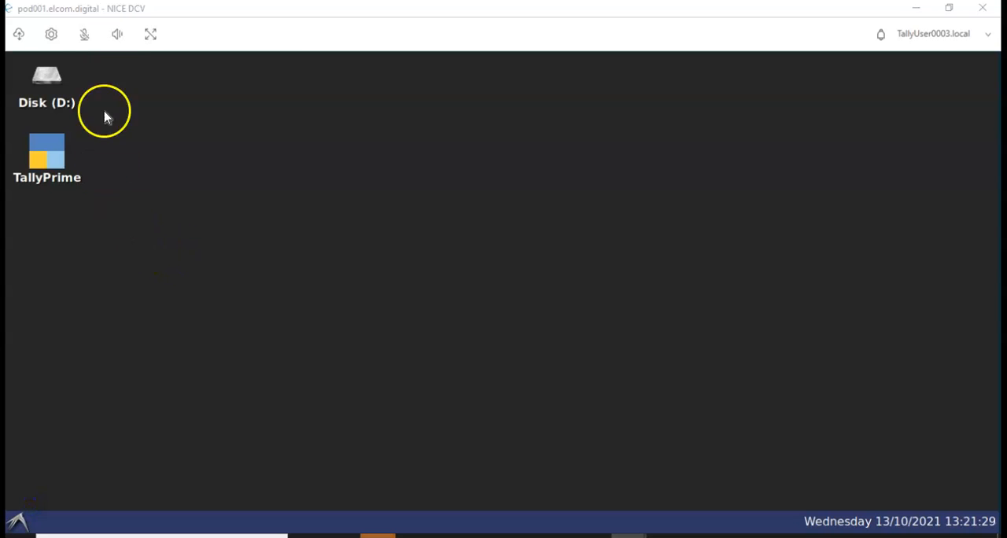
mouse_move(118, 195)
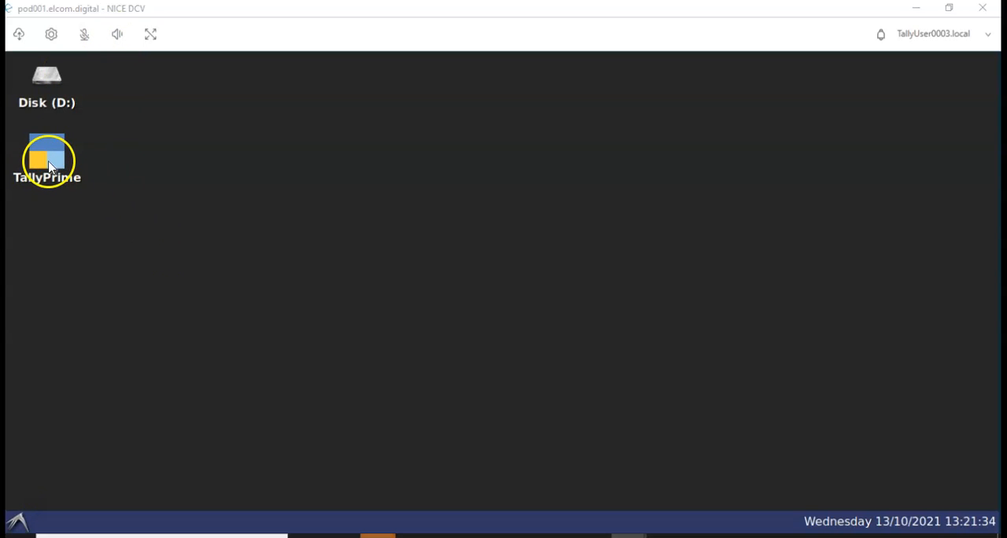
Step: Launch TallyPrime from the remote desktop shortcut to reach the Select Company list
double_click(47, 158)
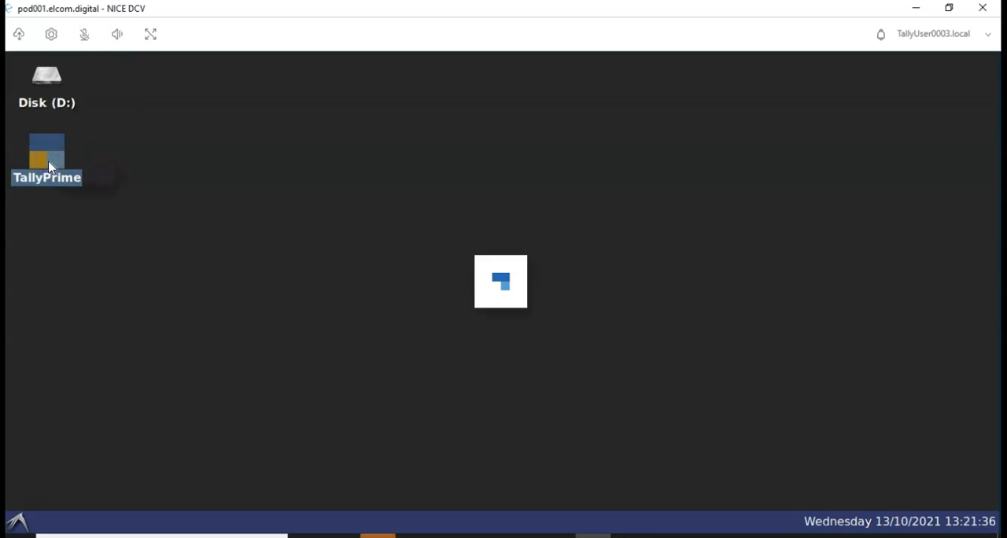
double_click(47, 154)
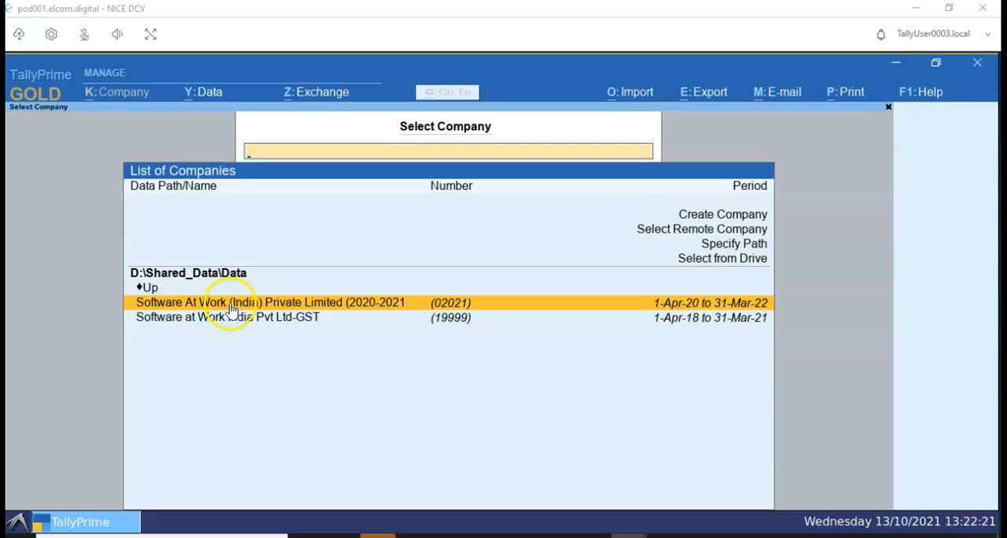
mouse_move(293, 323)
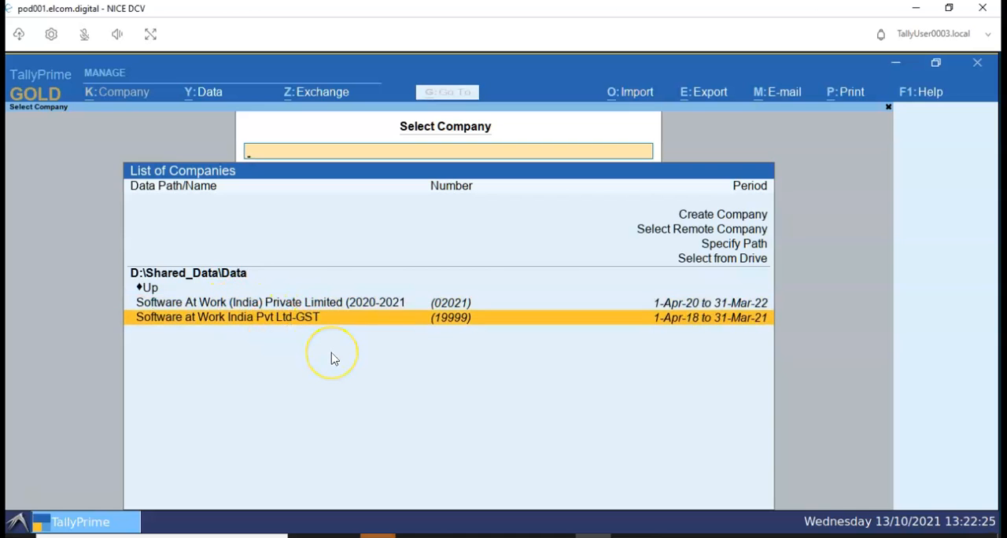
Step: In Software at Work India Pvt Ltd-GST, start a Sales voucher for party AADI IMPEX
click(226, 318)
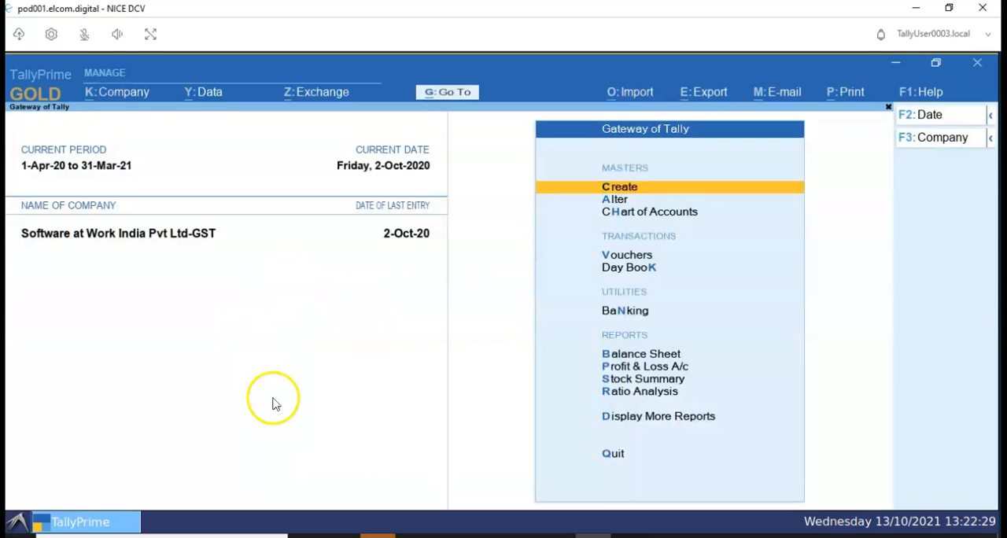
mouse_move(38, 507)
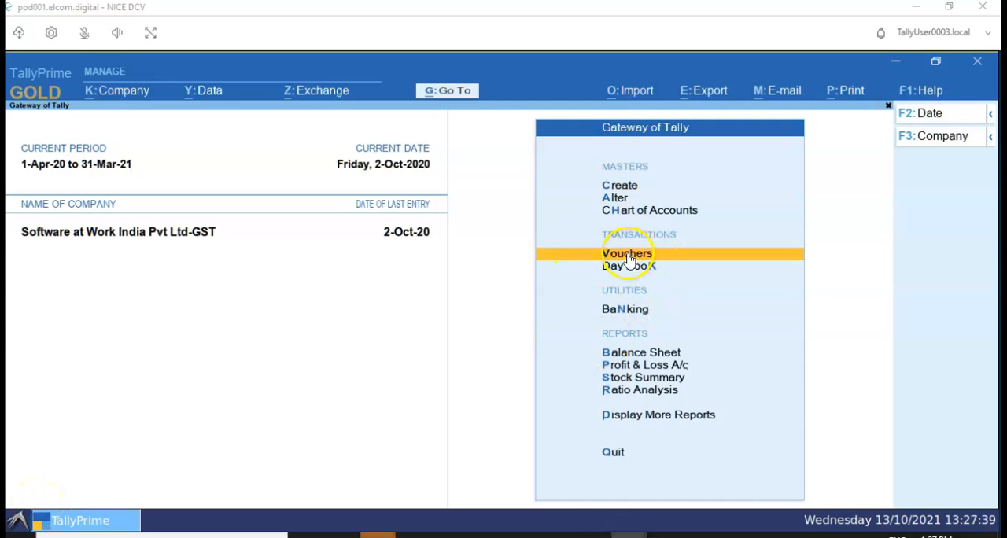
click(626, 253)
text(Sales)
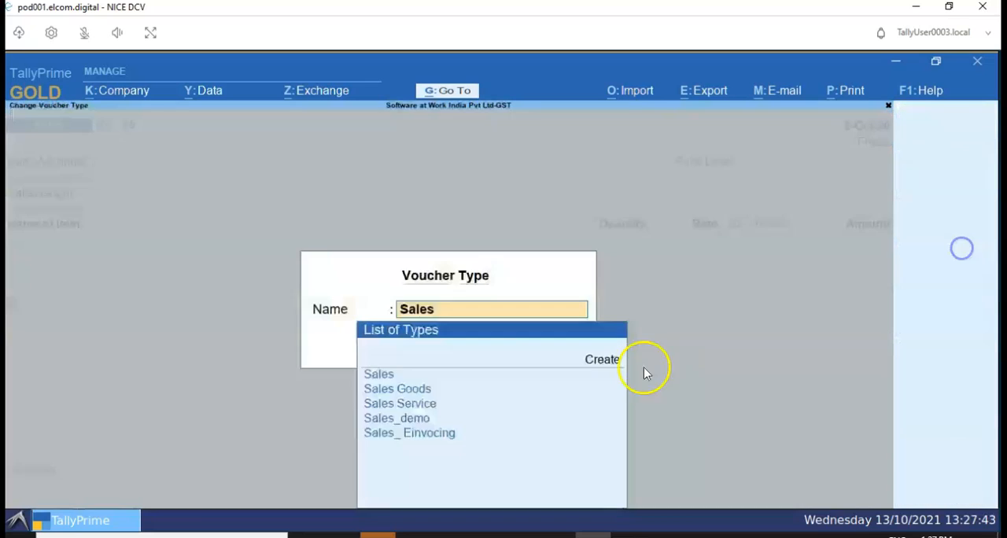
click(378, 374)
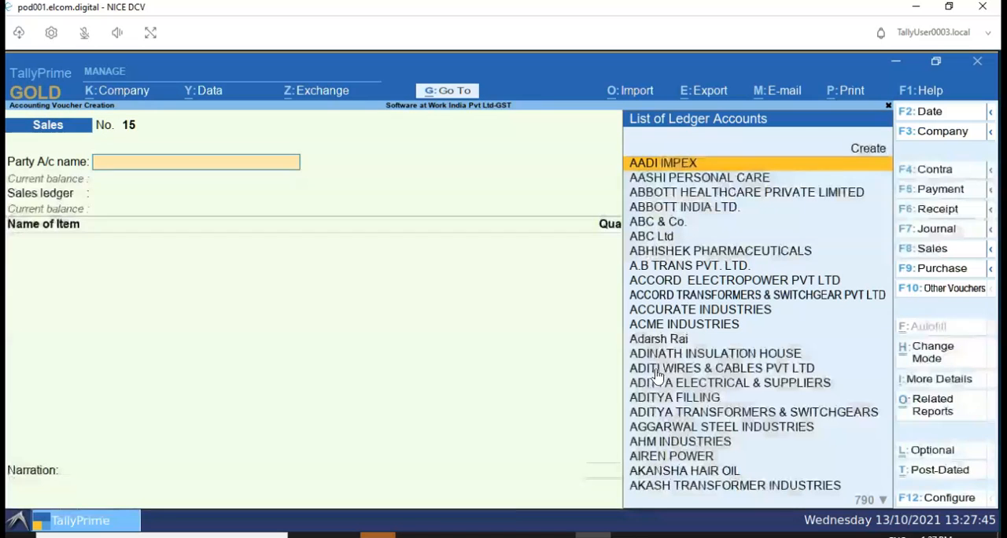
click(663, 164)
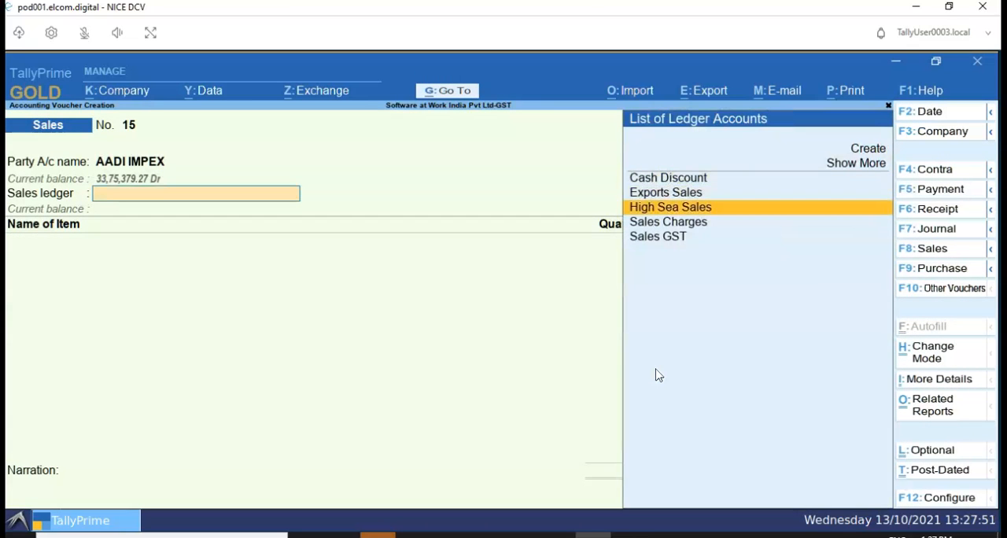
Step: Add DESKTOP COMPUTER with tracking Not Applicable and the IGST ledger, then save voucher 15
click(658, 236)
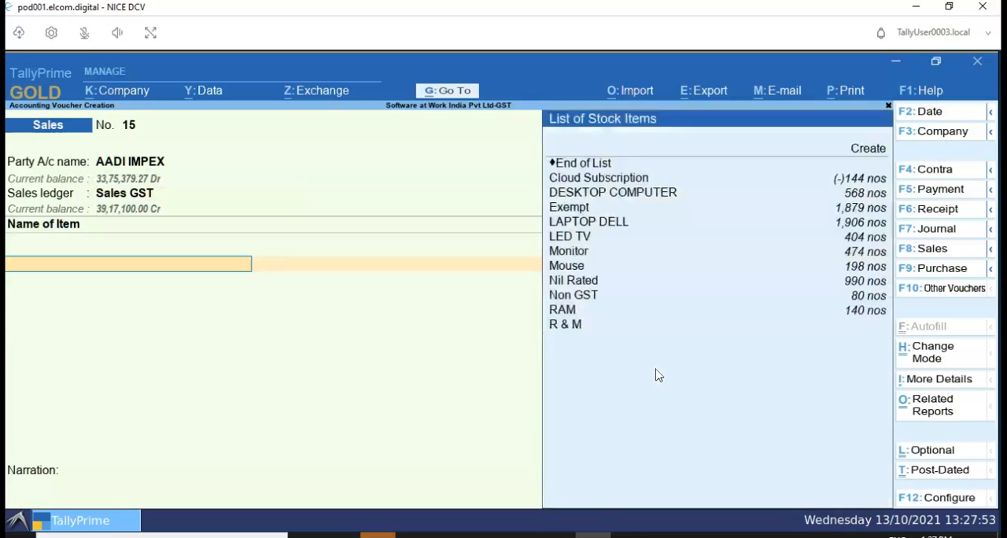
click(612, 192)
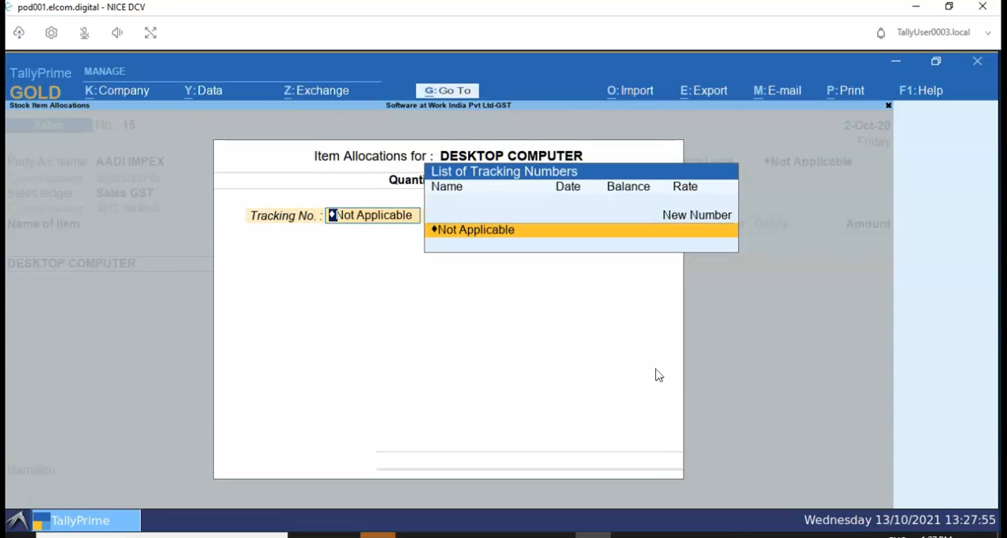
click(475, 229)
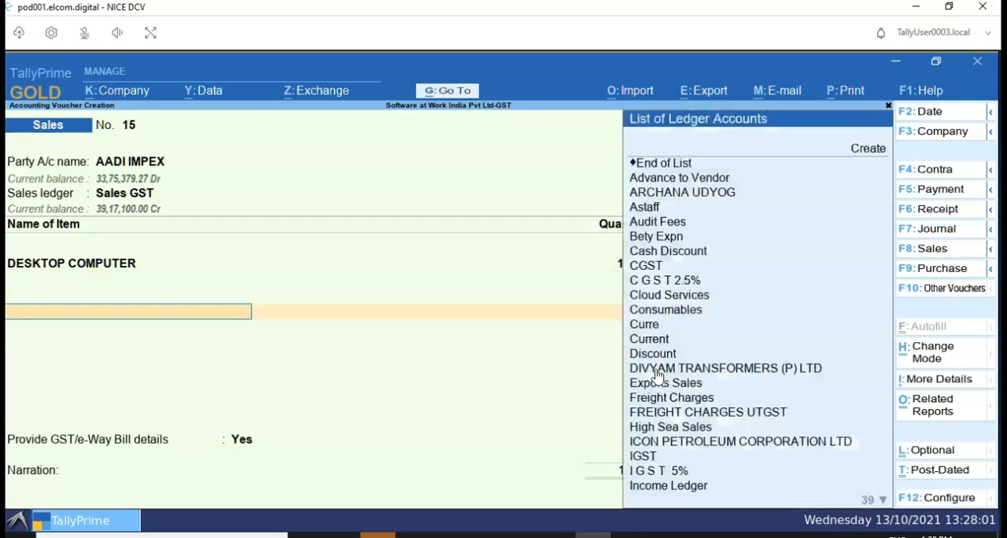
text(lgs)
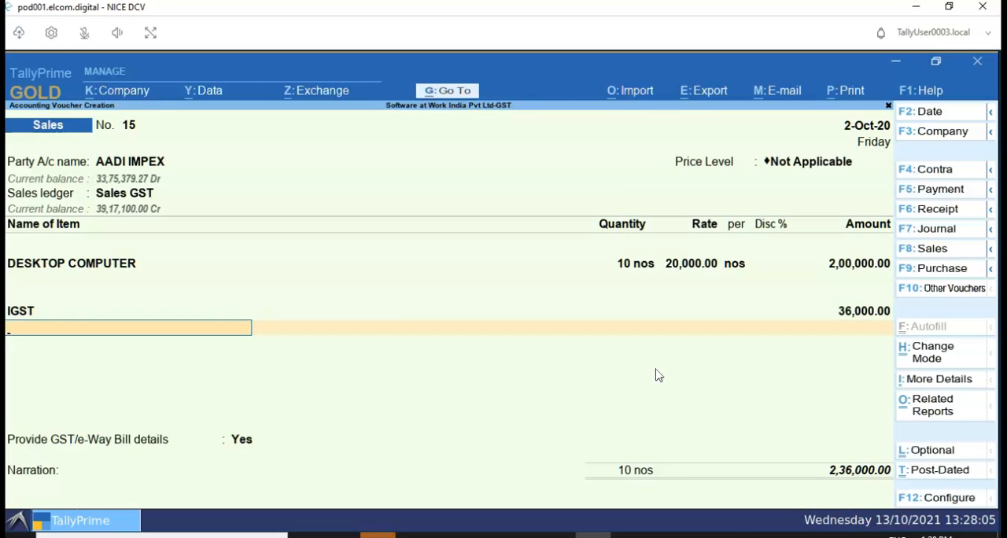
click(242, 439)
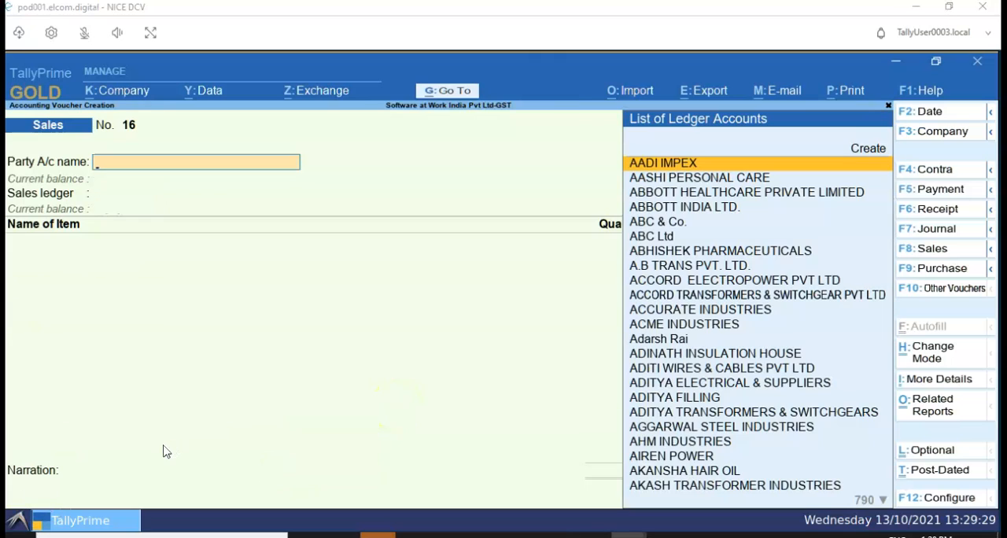
mouse_move(157, 450)
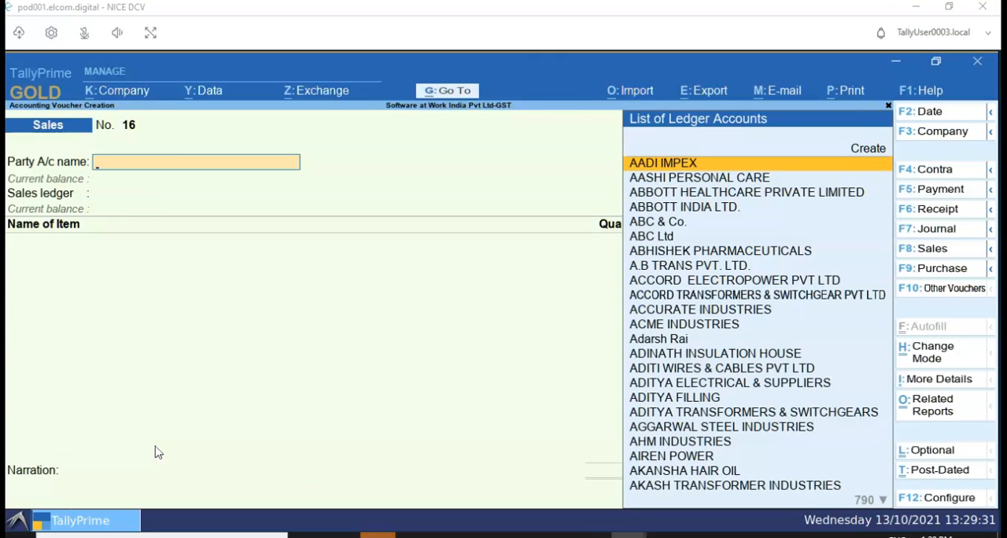
mouse_move(40, 506)
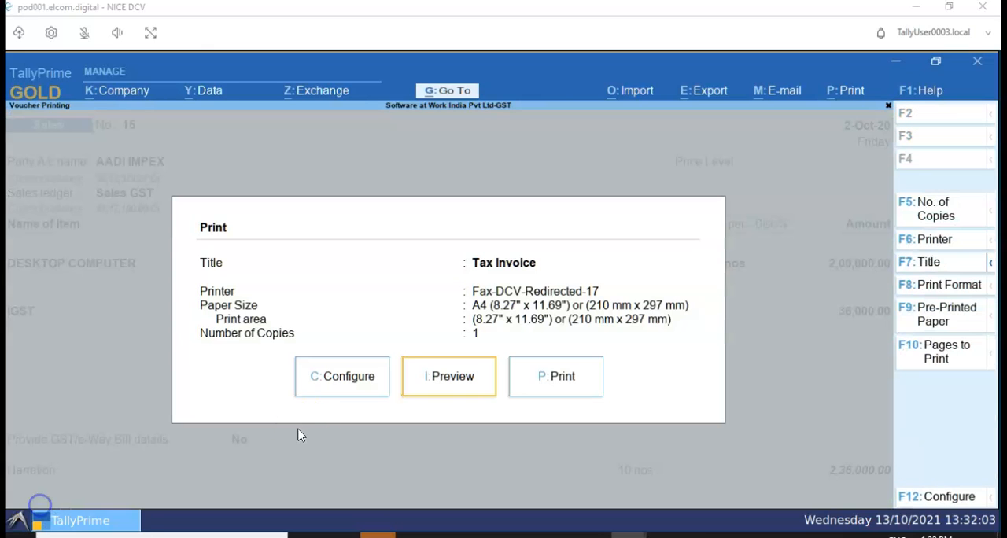
mouse_move(497, 330)
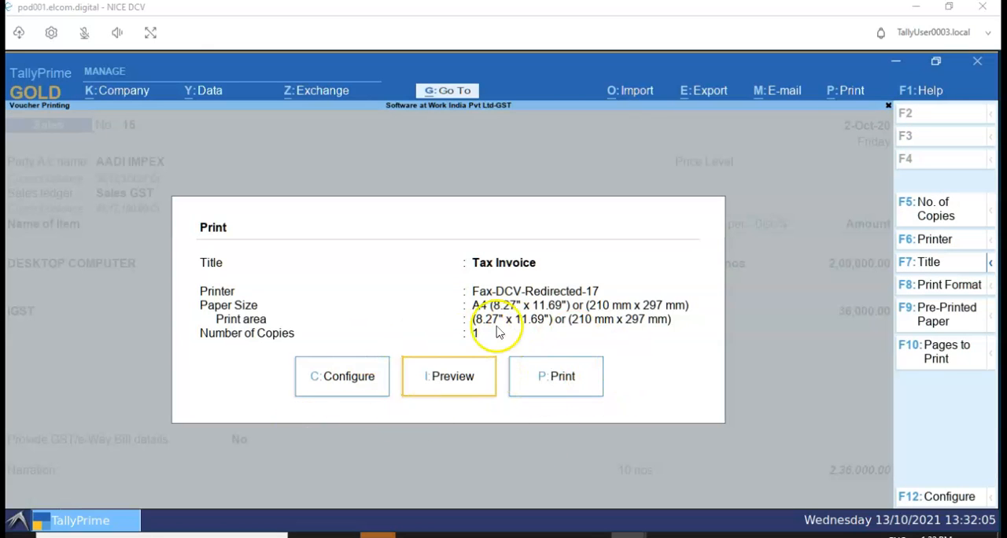
mouse_move(941, 246)
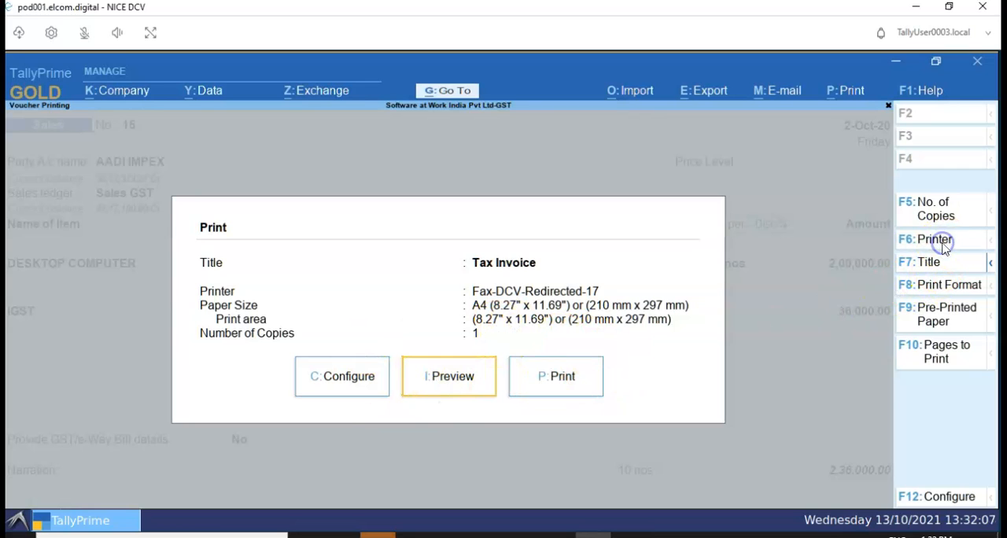
Step: Review the List of Printers available for the tax invoice
click(934, 239)
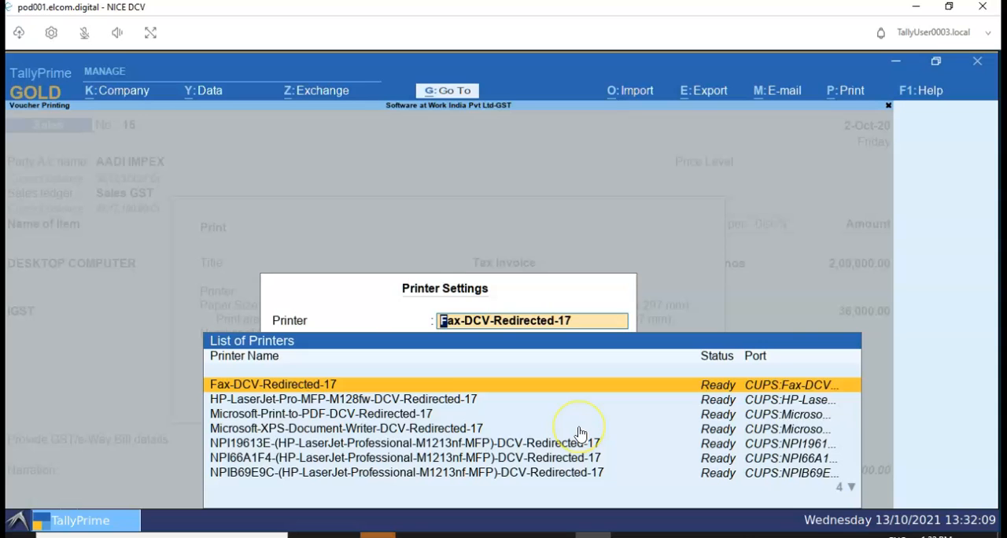
scroll(down, 3)
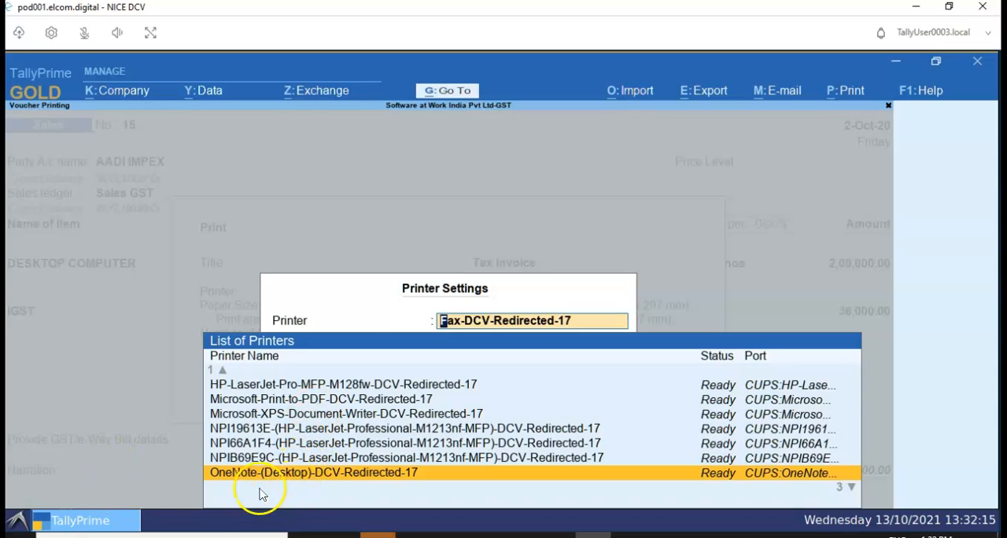
mouse_move(154, 397)
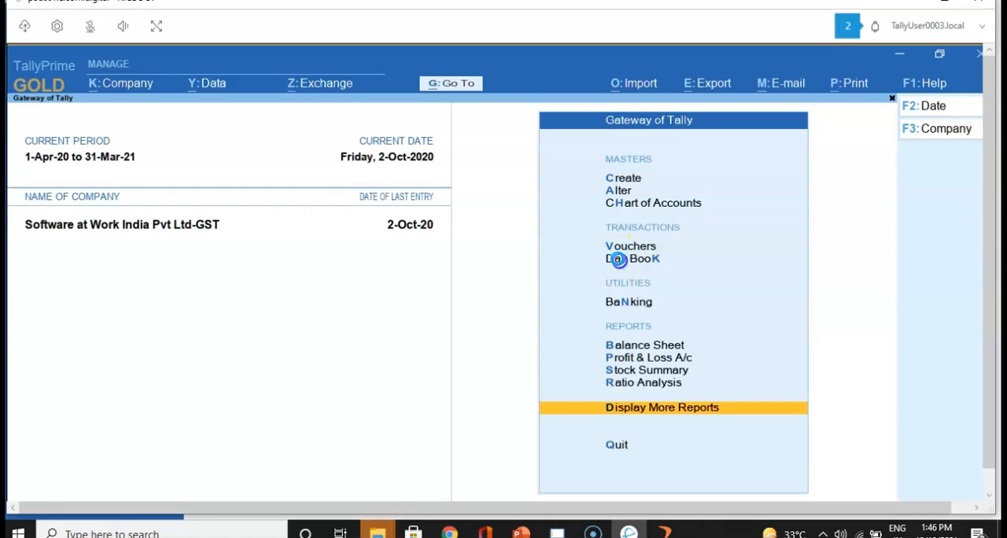
Step: Reach the Day Book from Gateway of Tally for the Purchase Expense register of August 2020
click(633, 258)
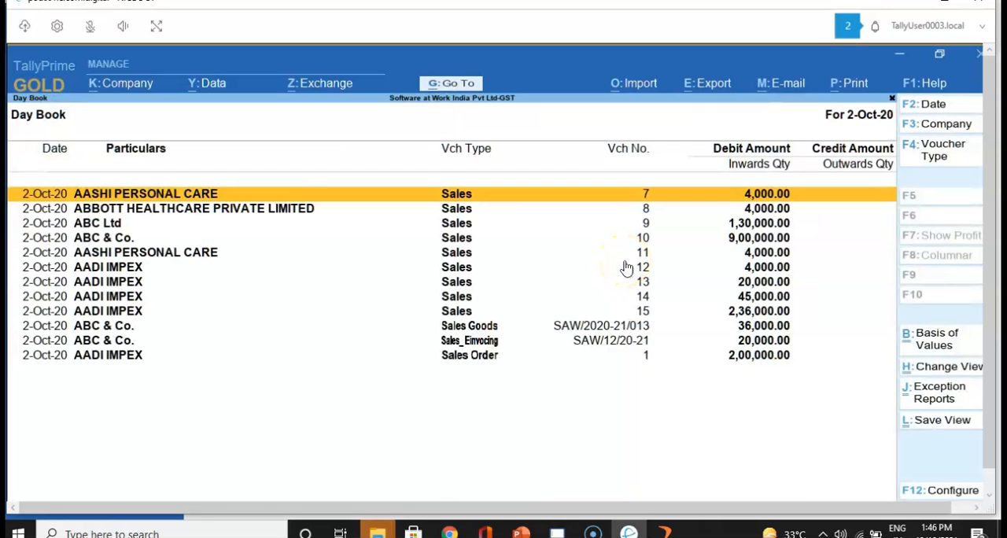
key(Escape)
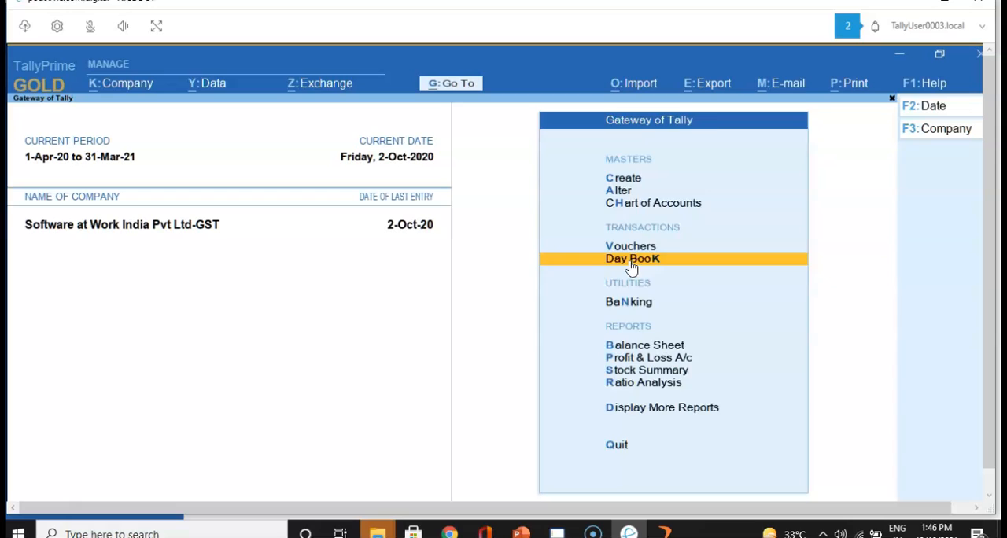
click(632, 258)
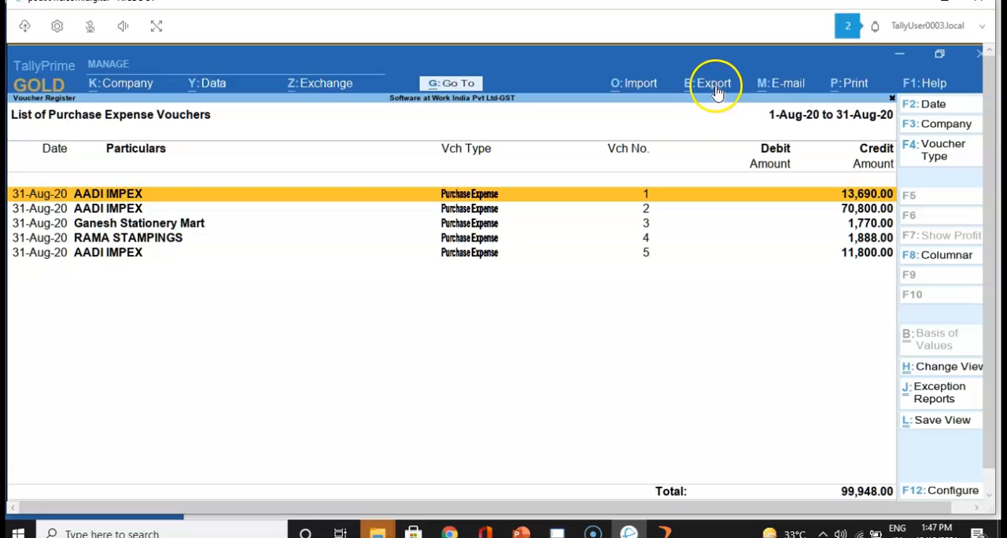
Step: Export the current register as Excel DayBook.xlsx to D:\My_Files\Export
click(710, 82)
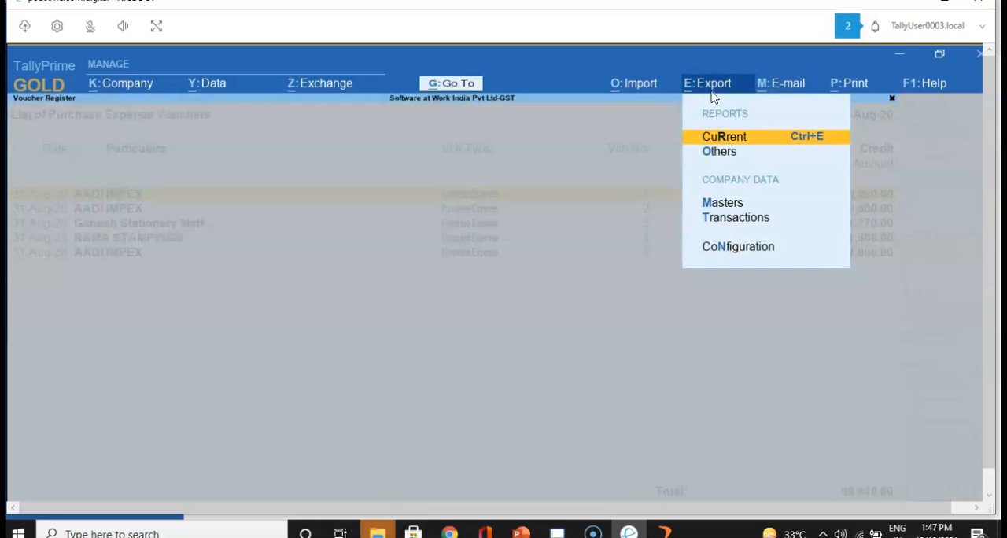
click(723, 137)
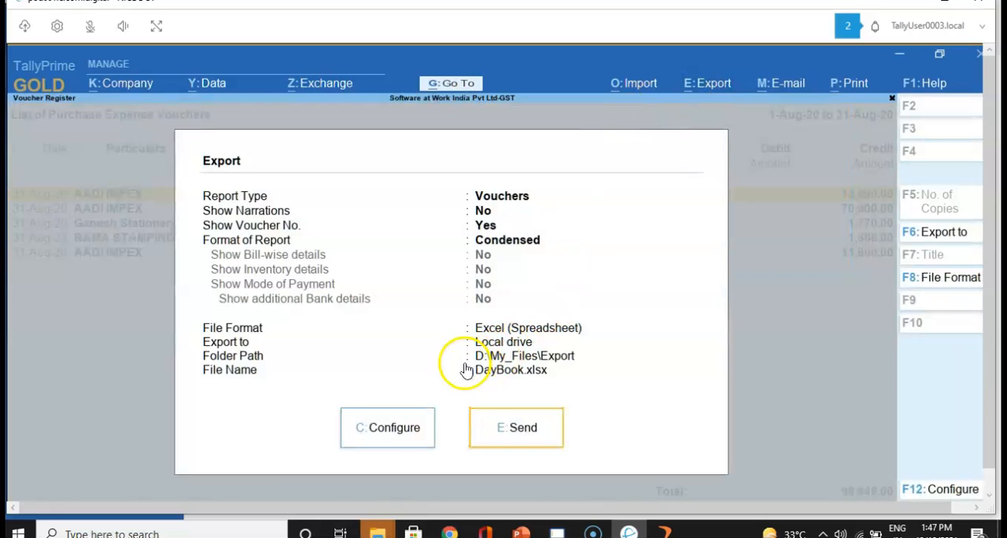
mouse_move(554, 371)
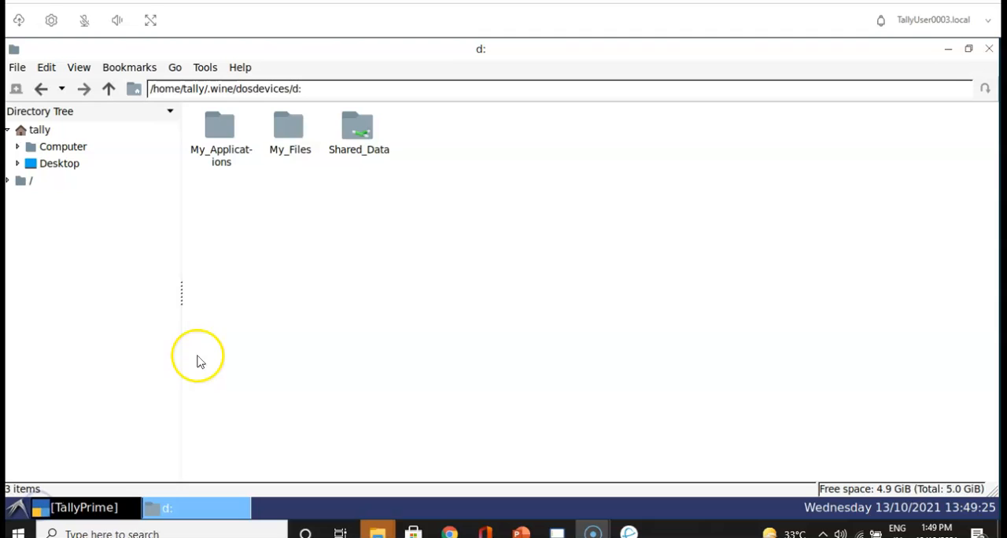
mouse_move(535, 41)
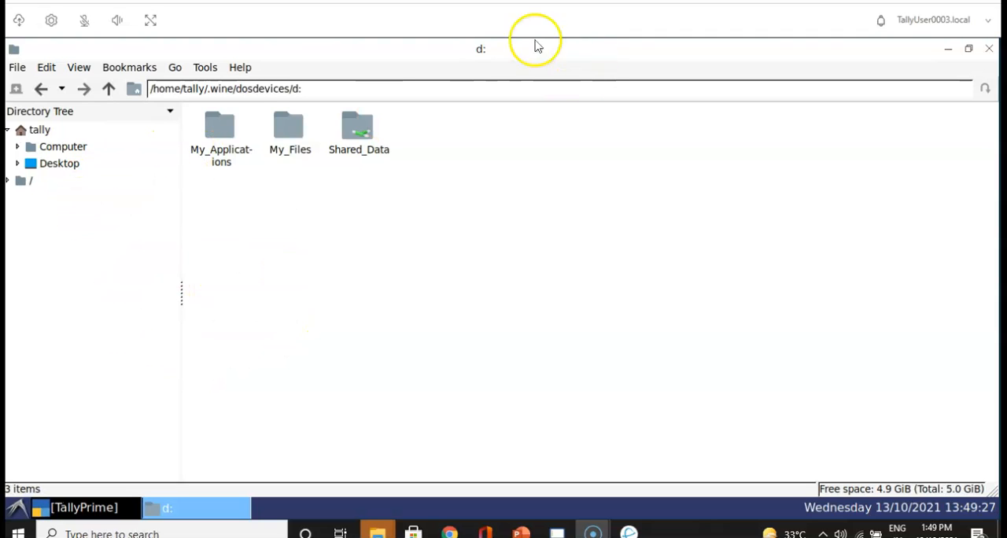
Step: View DayBook.xlsx from My_Files\Export in LibreOffice Calc, then return to the folder
double_click(289, 129)
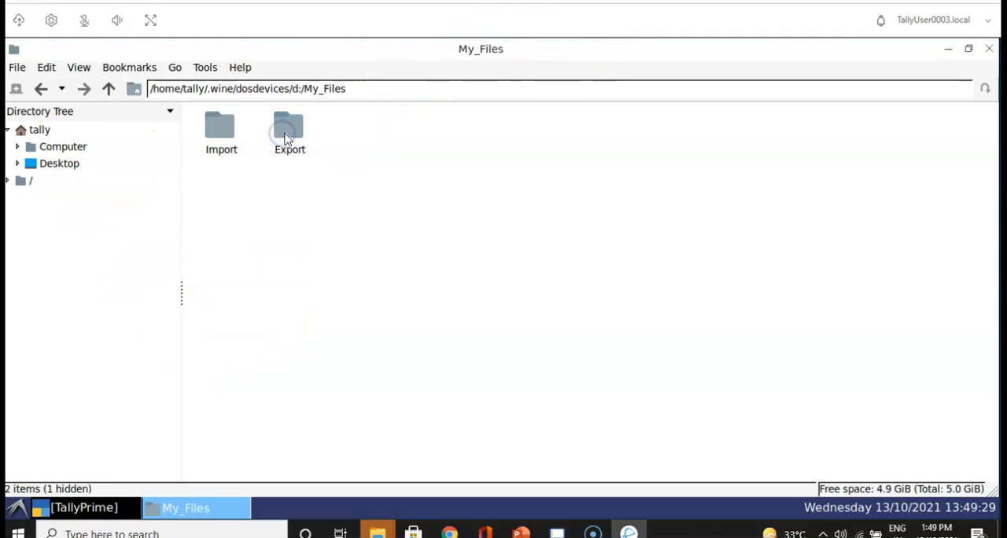
double_click(289, 129)
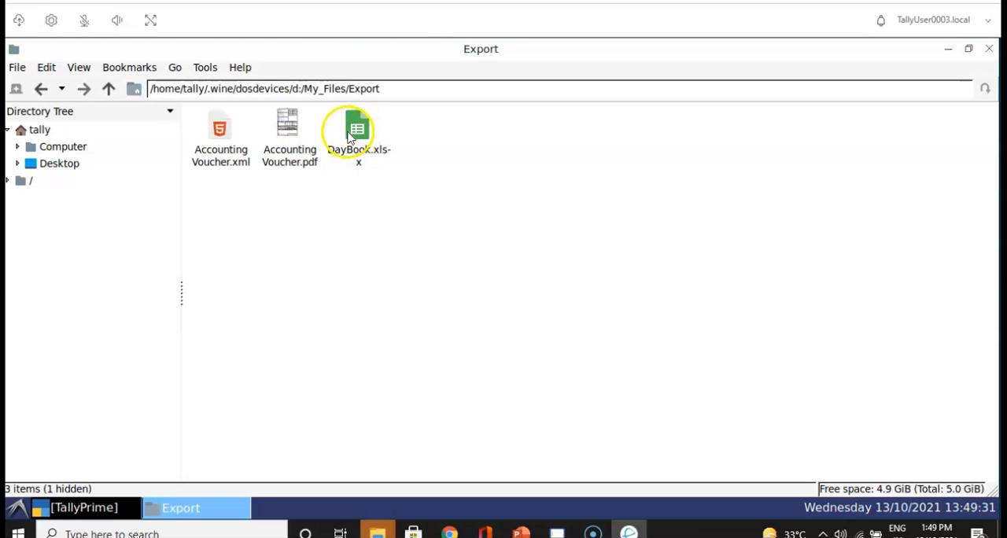
double_click(358, 128)
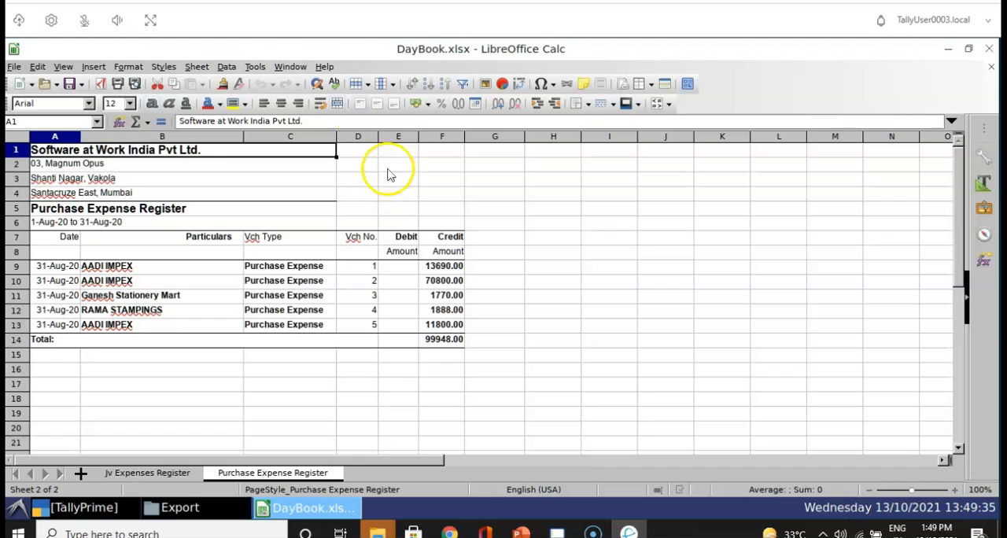
mouse_move(133, 431)
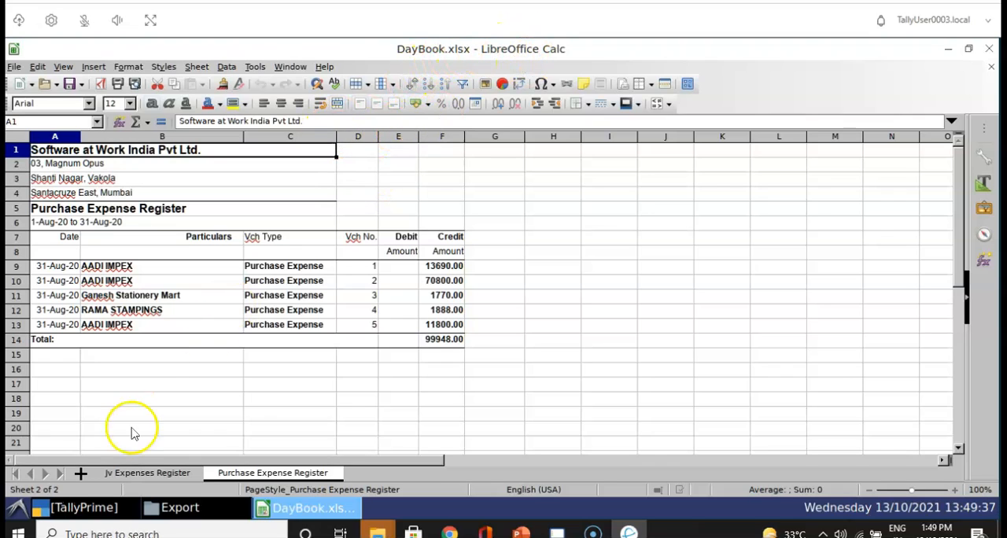
click(179, 506)
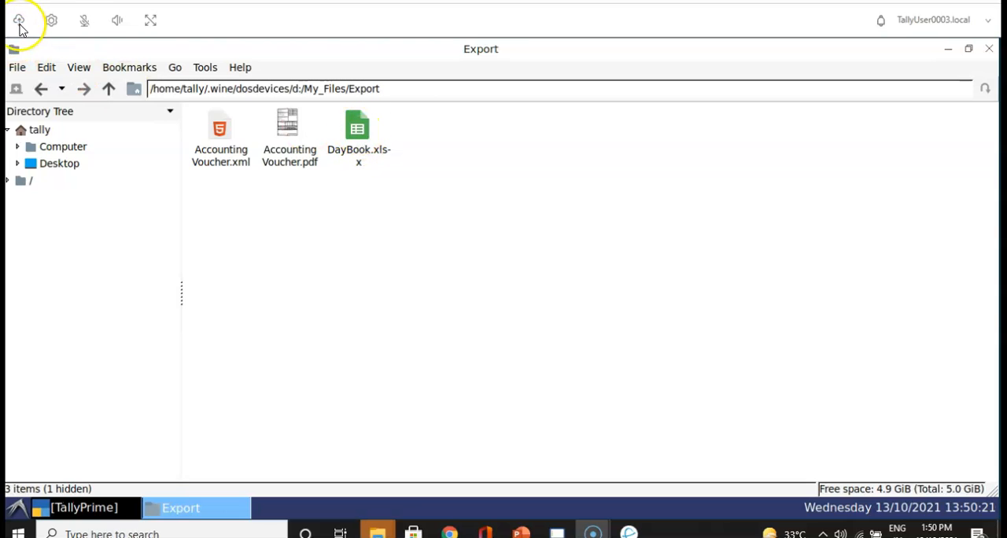
Step: Download DayBook.xlsx via DCV file storage and confirm it in the completed downloads
click(19, 19)
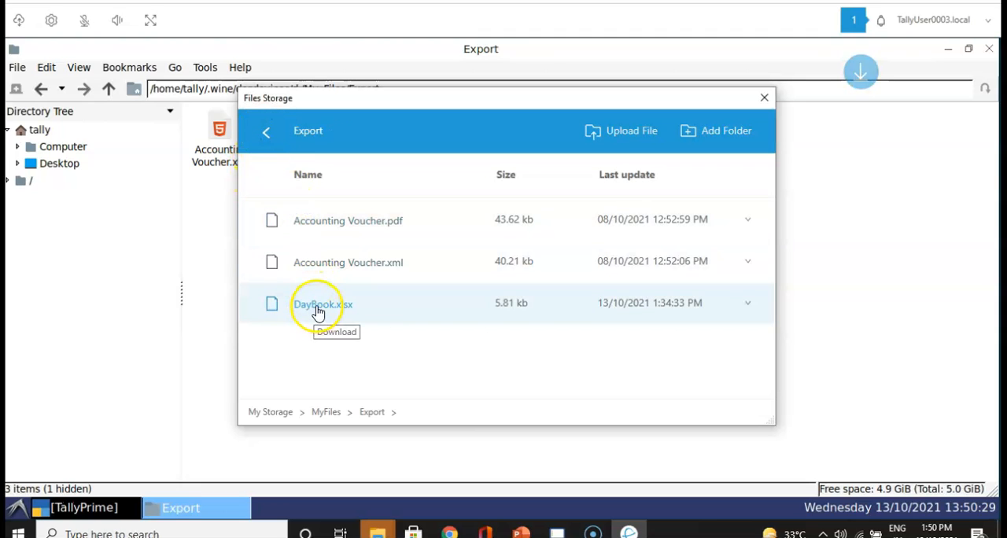
click(322, 305)
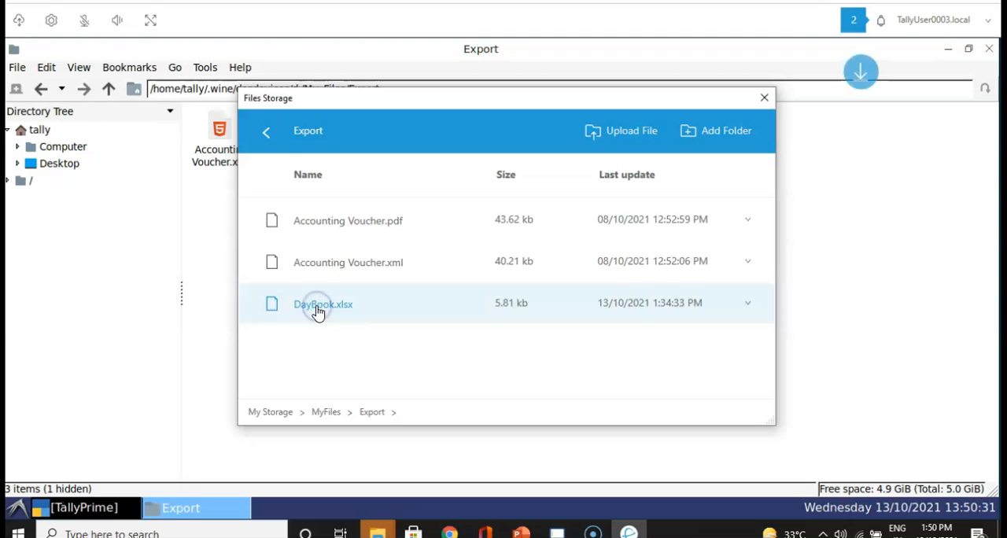
click(879, 19)
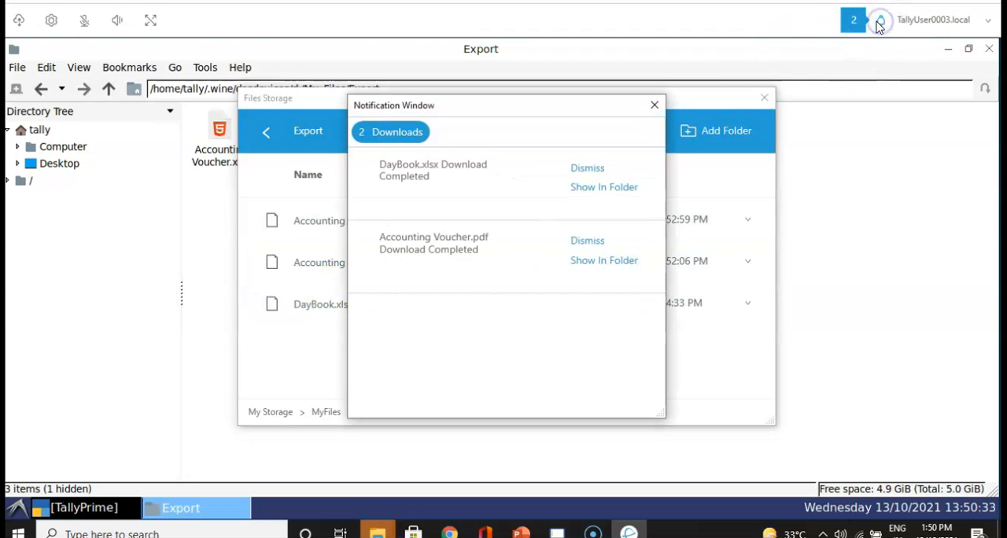
mouse_move(579, 193)
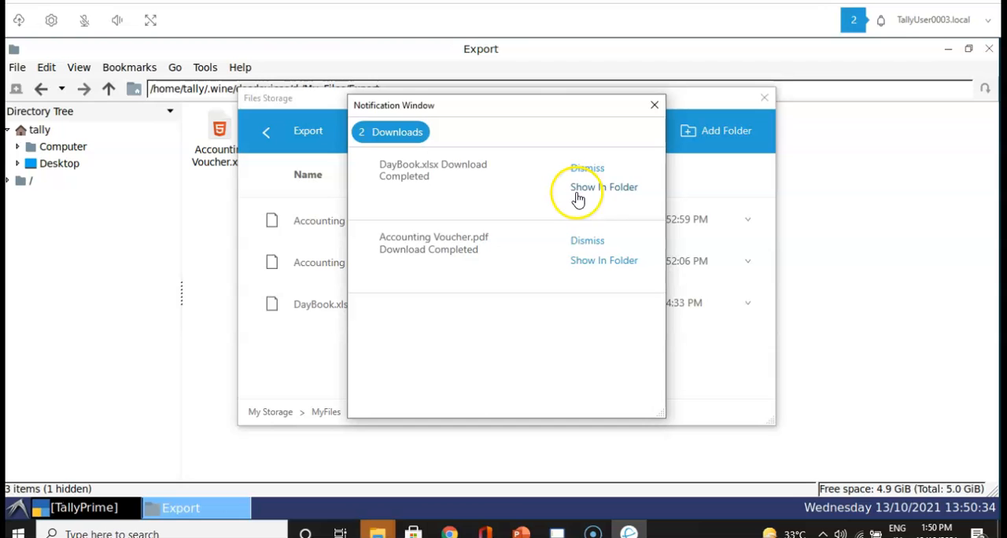
mouse_move(482, 285)
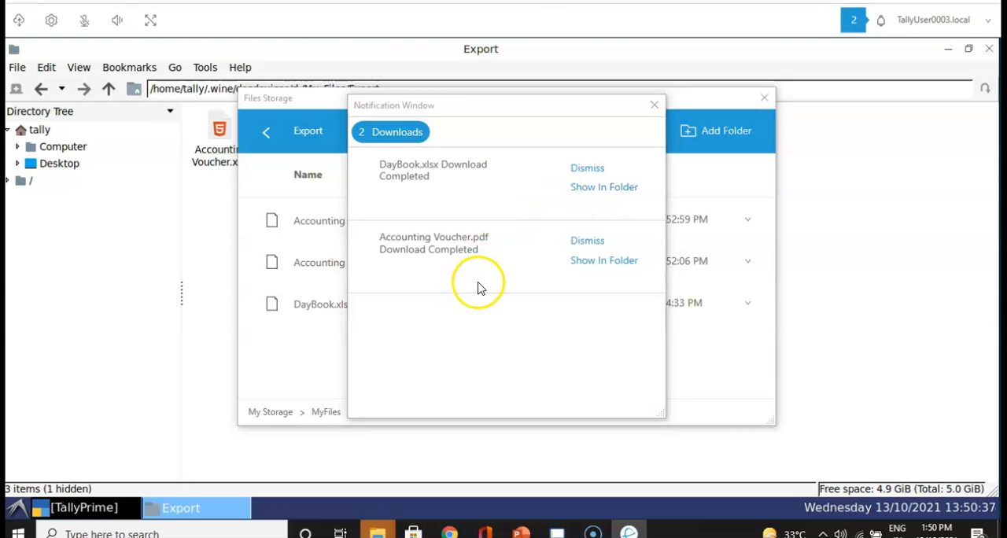